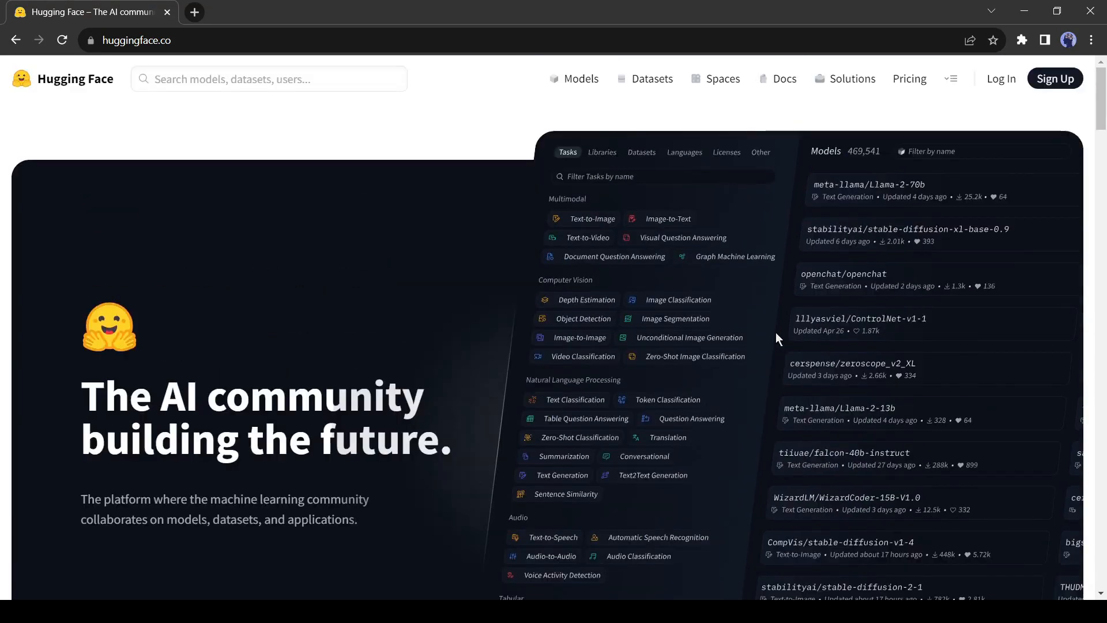
mouse_move(961, 135)
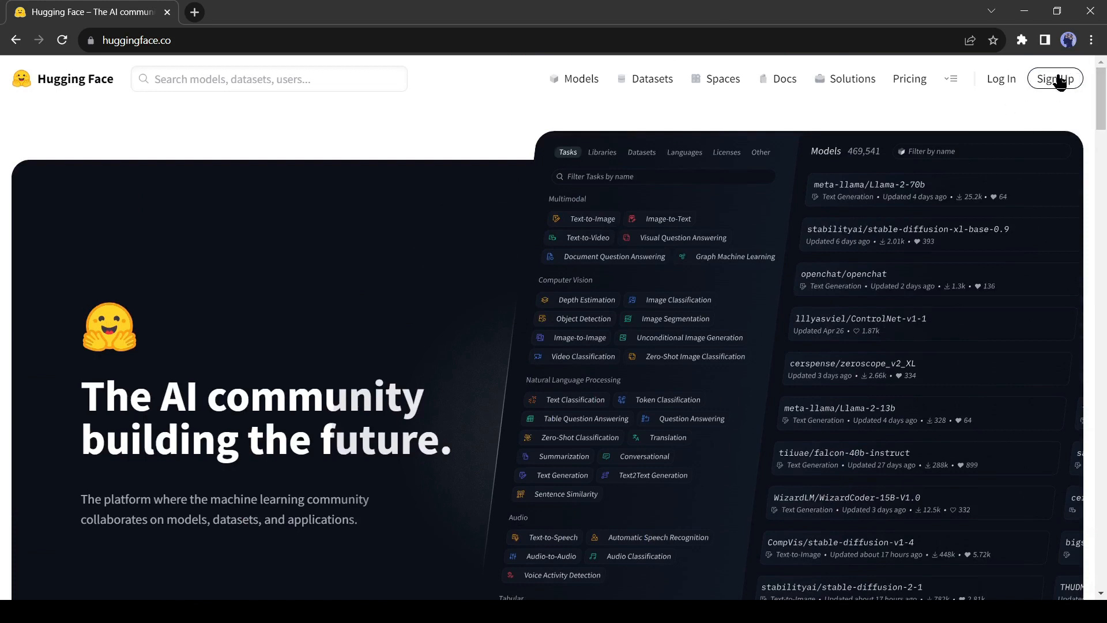
Begin the Join Hugging Face sign-up form from the top navigation bar.
click(1055, 78)
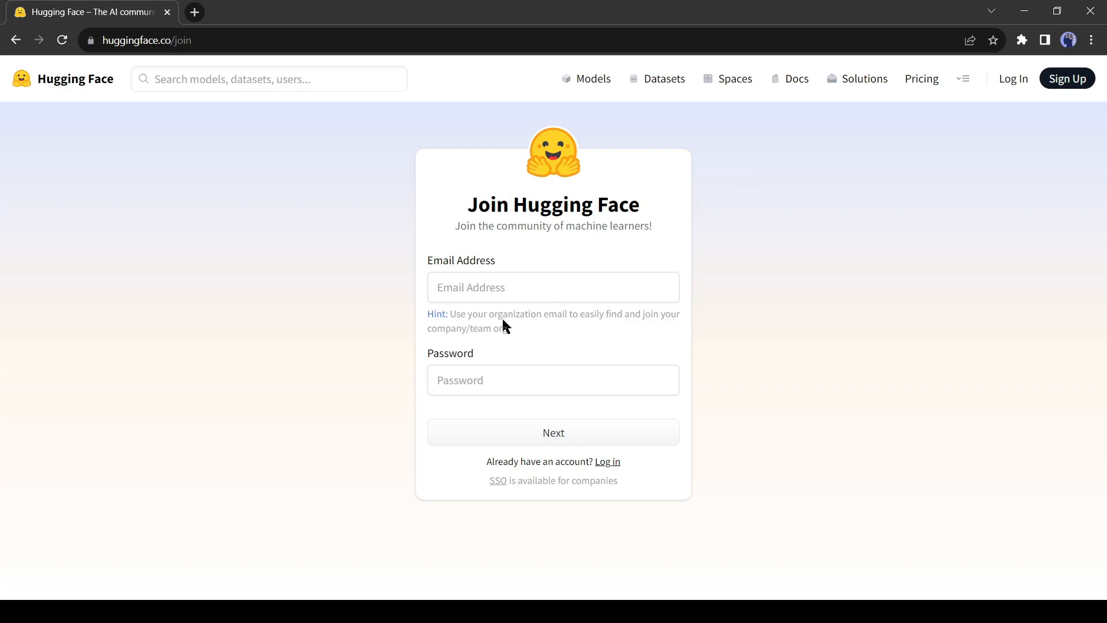
mouse_move(496, 483)
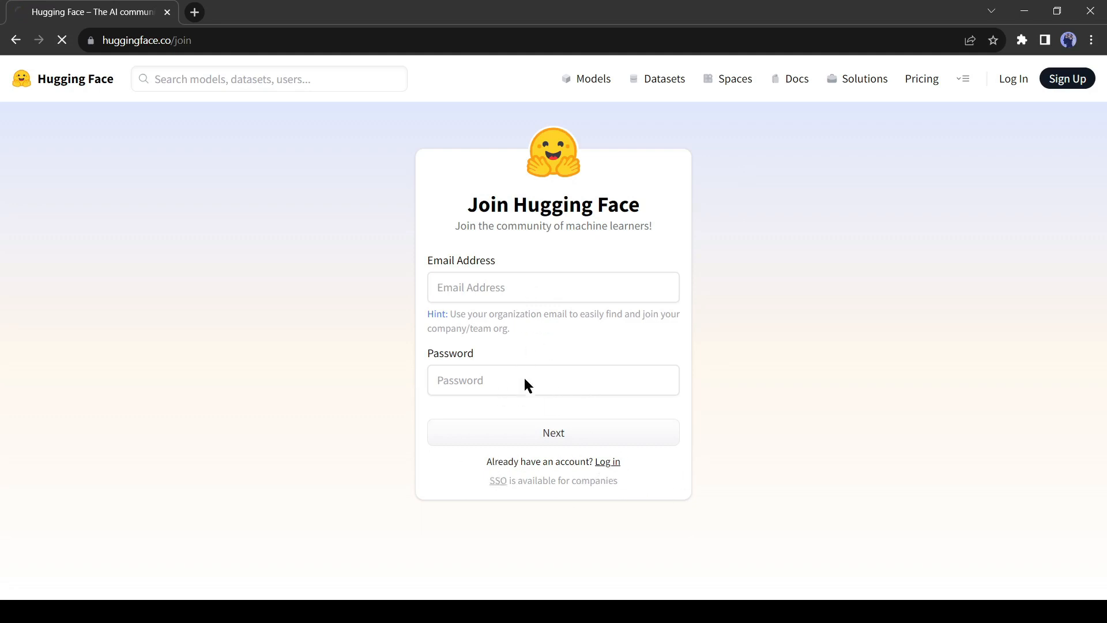
click(605, 462)
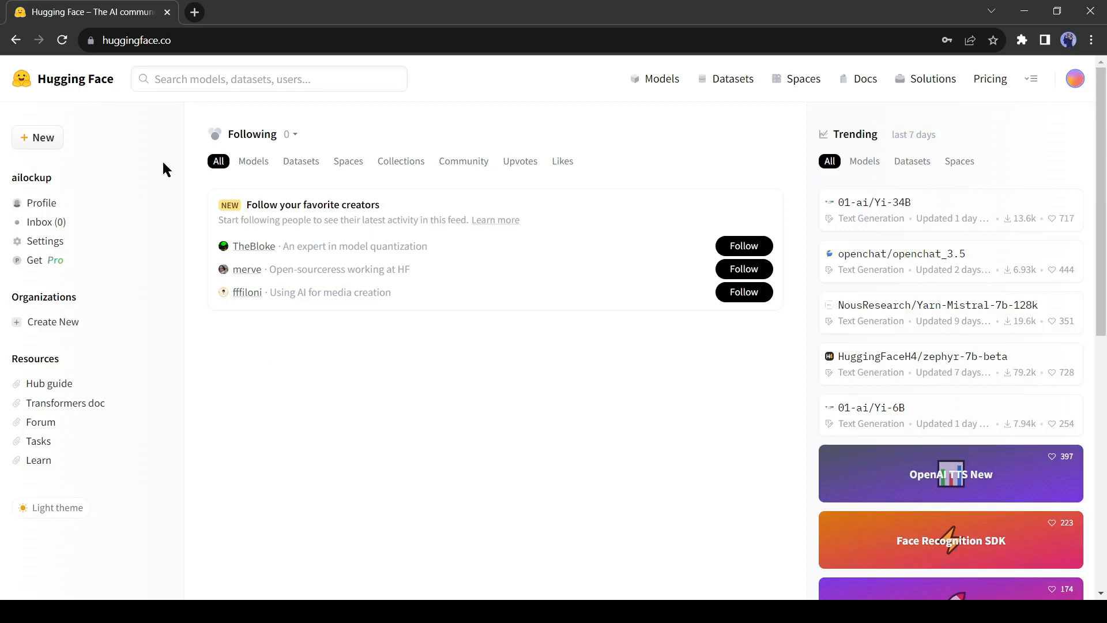
Search Hugging Face for 'DreamG' to find the dreamgaussian Space.
click(268, 78)
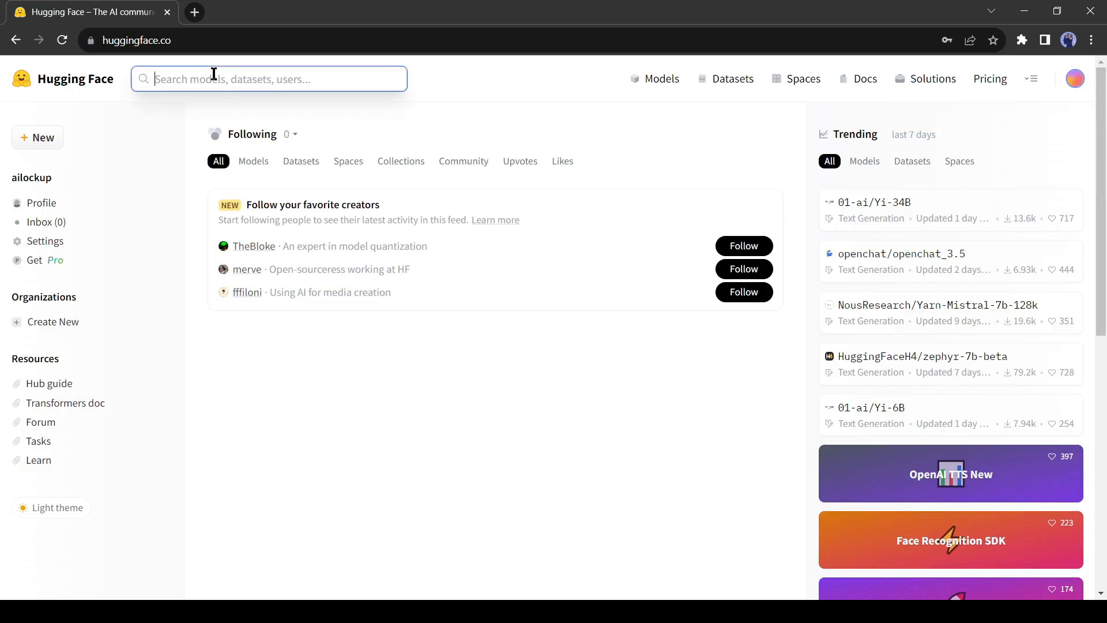
text(DreamG)
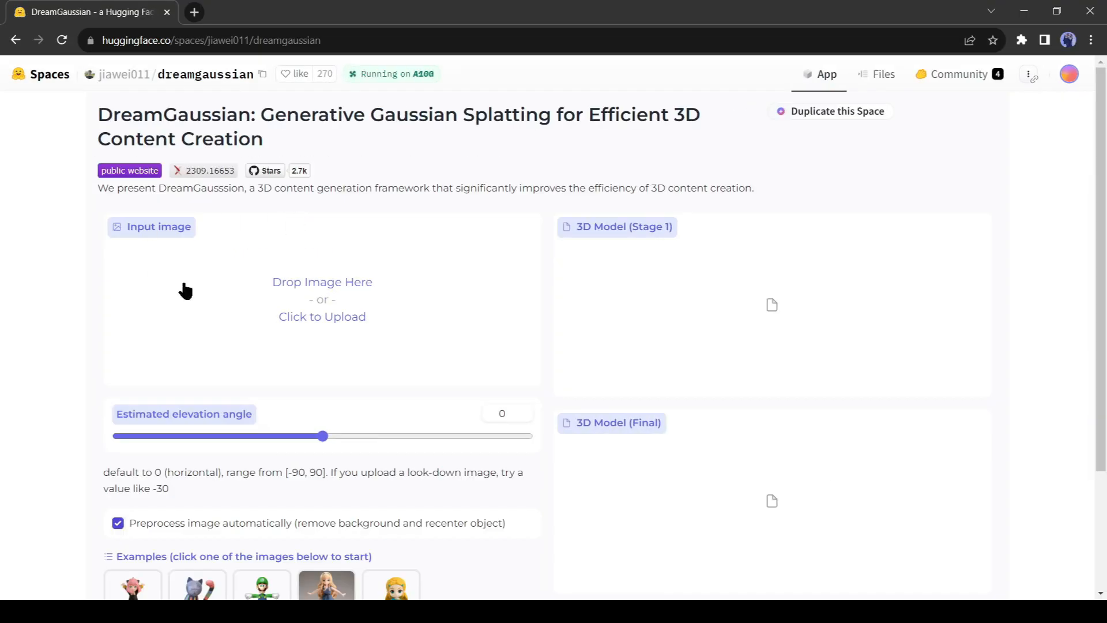
mouse_move(302, 299)
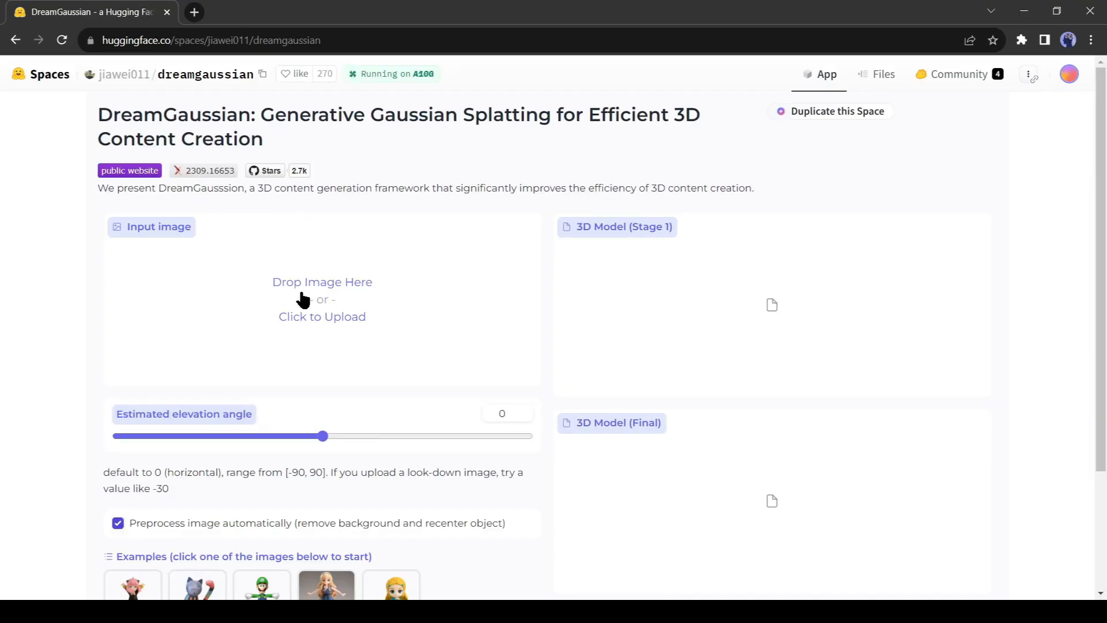
mouse_move(268, 335)
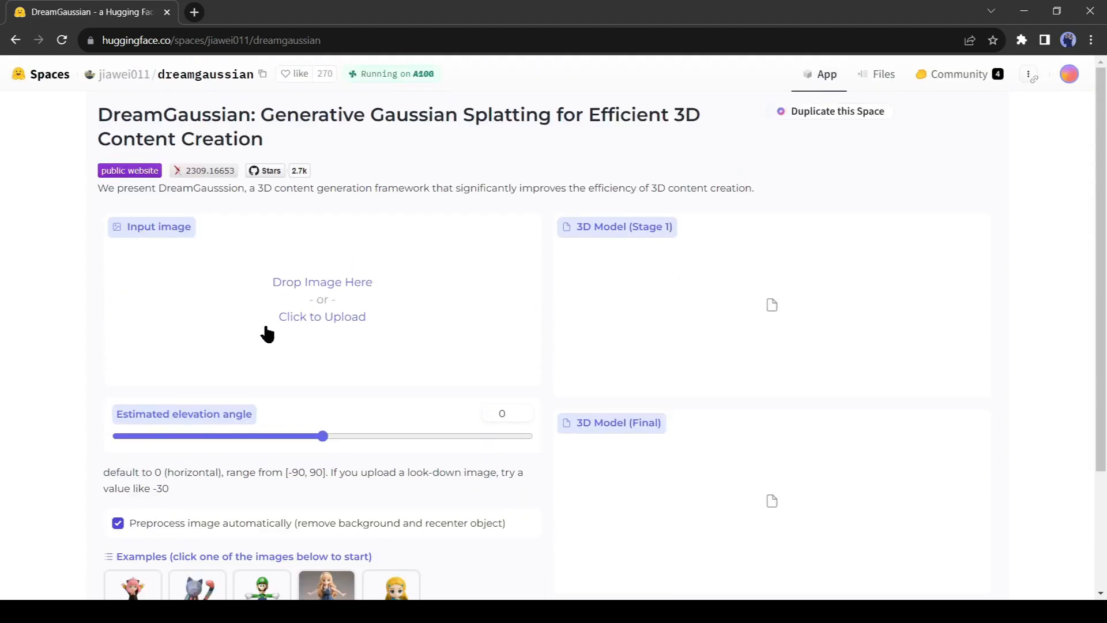
mouse_move(811, 321)
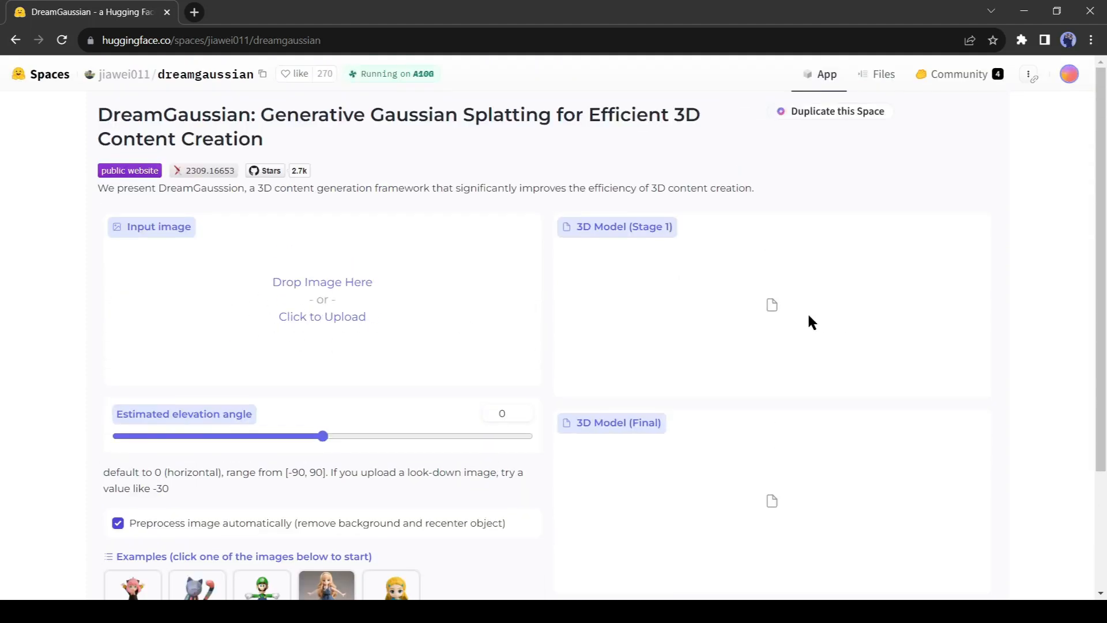
mouse_move(656, 294)
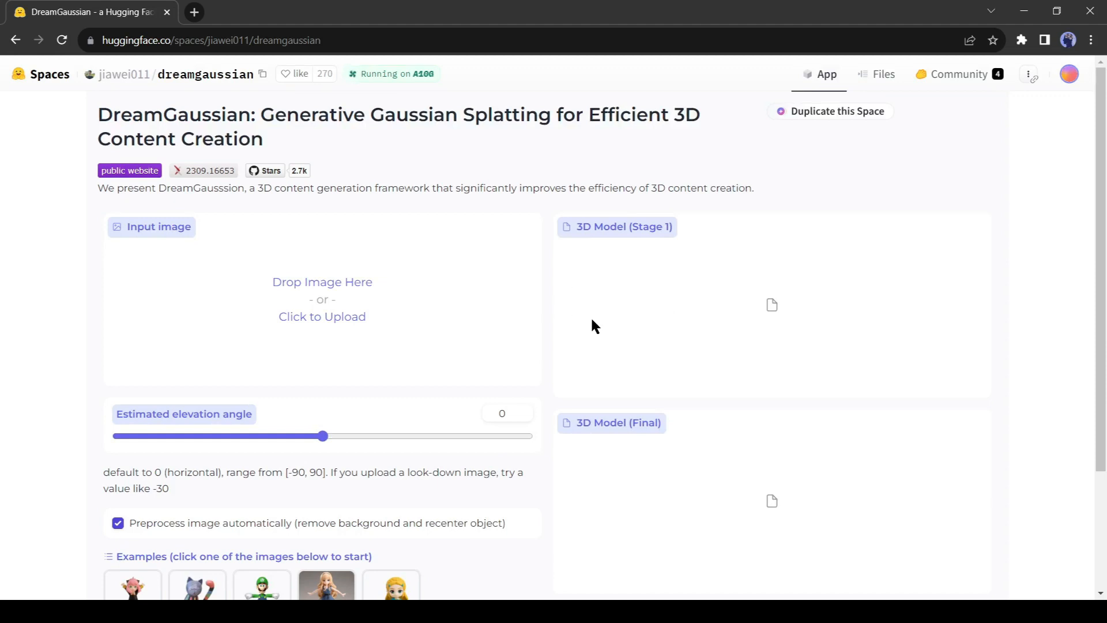
mouse_move(598, 388)
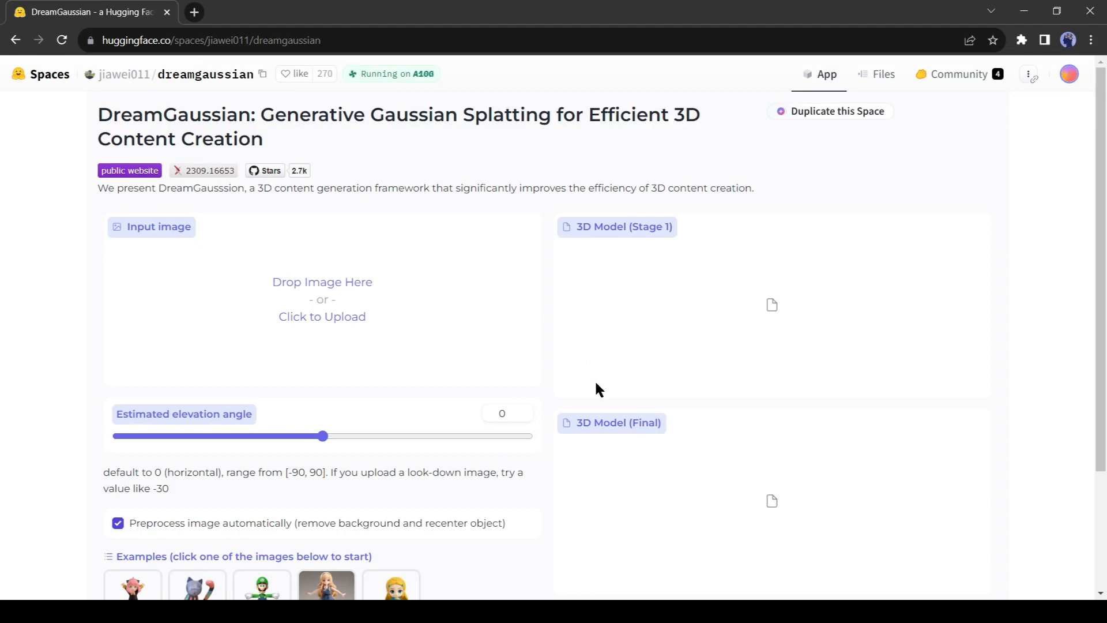
mouse_move(770, 485)
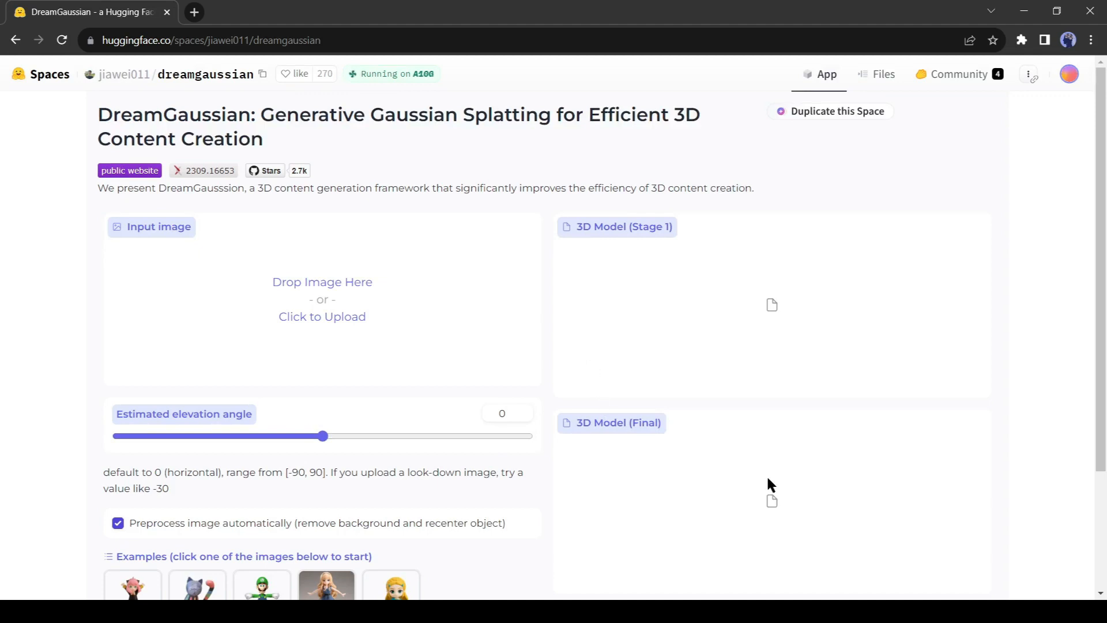
mouse_move(689, 494)
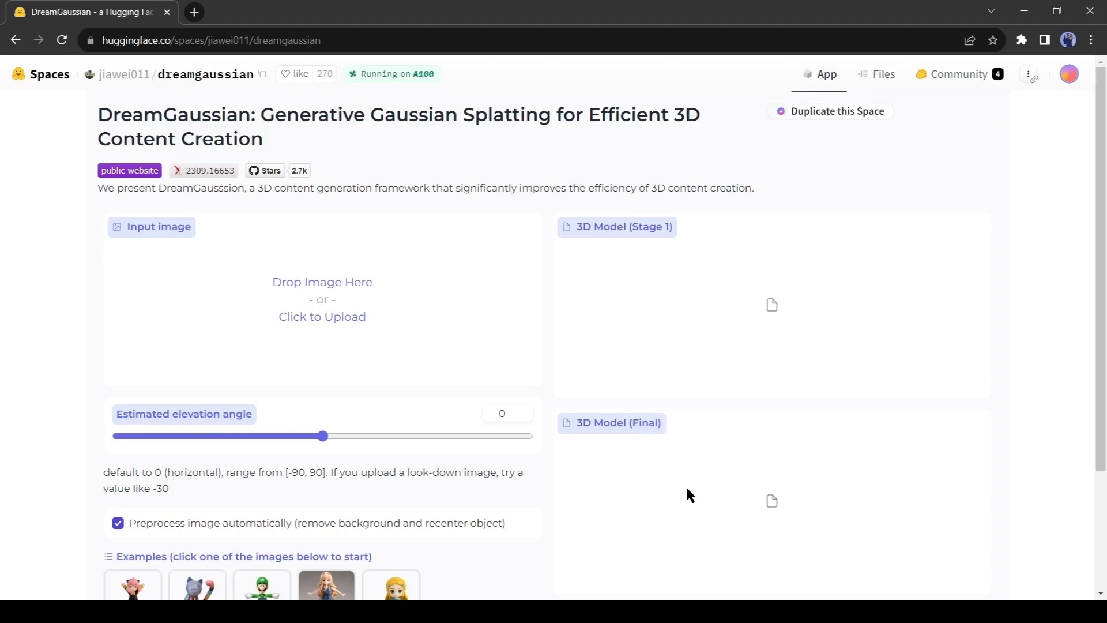
mouse_move(684, 488)
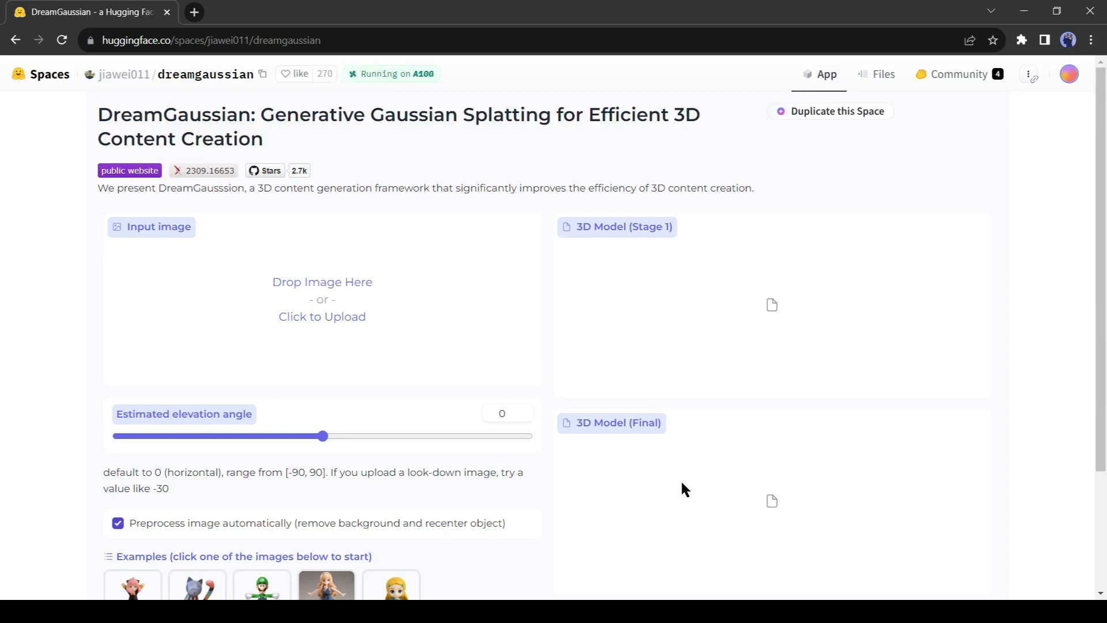
Use the Zelda figurine example as input and generate its 3D model.
scroll(down, 3)
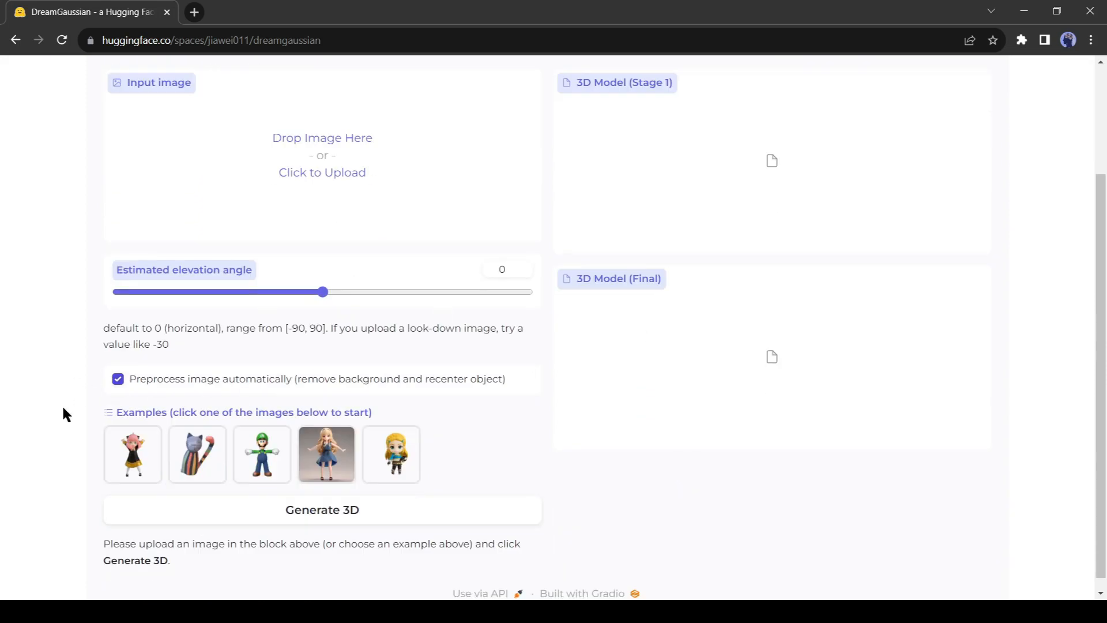
click(390, 454)
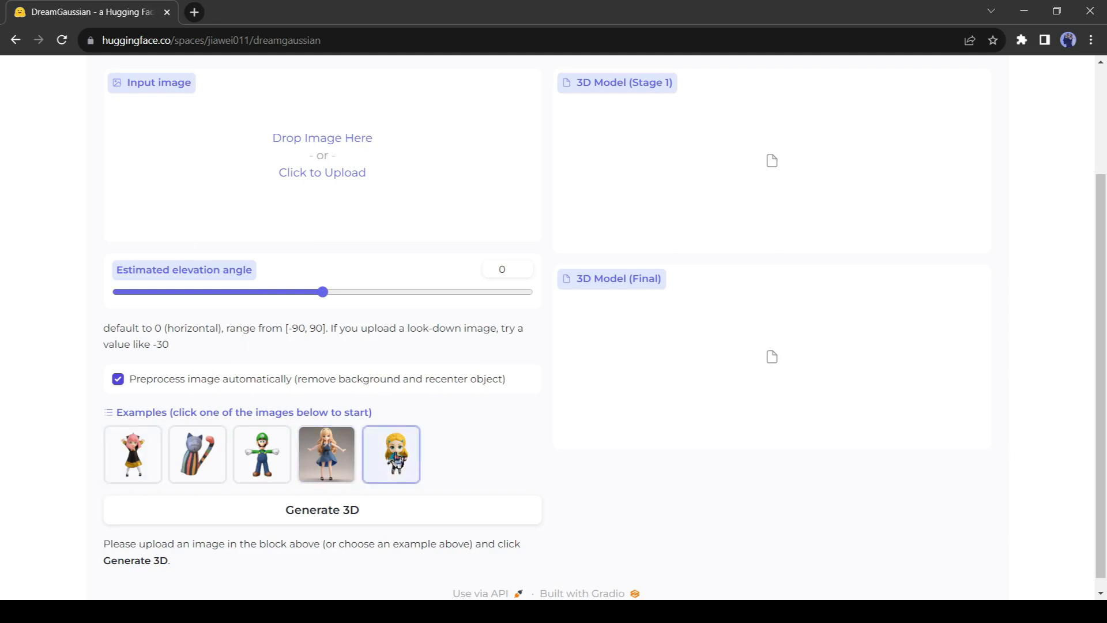
click(390, 455)
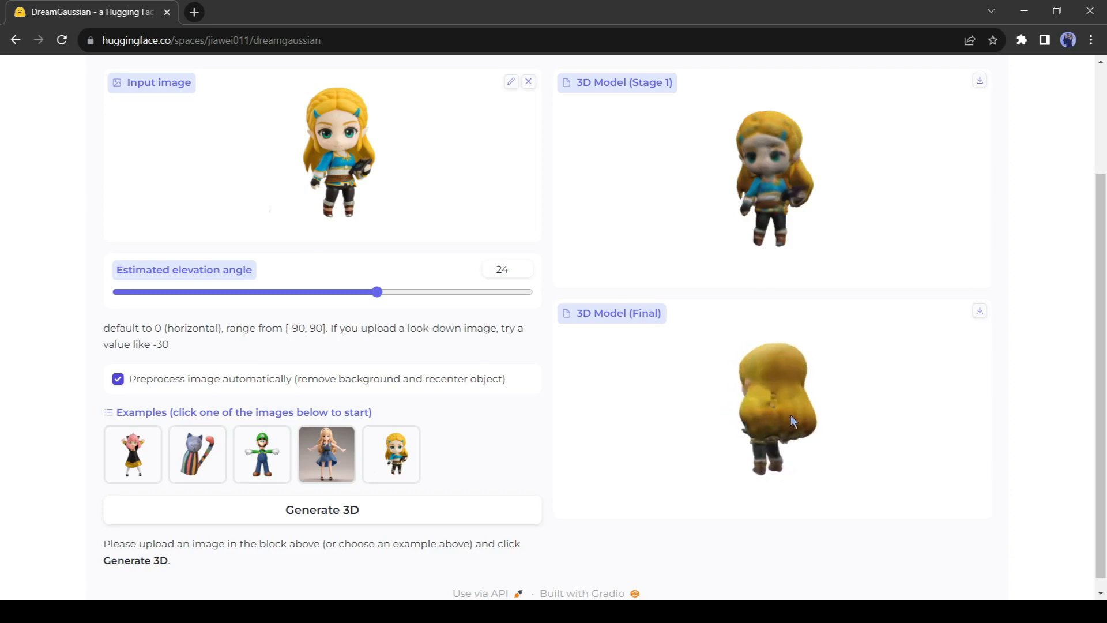
Raise the estimated elevation angle to 24 and regenerate the figurine model.
drag(376, 292, 322, 291)
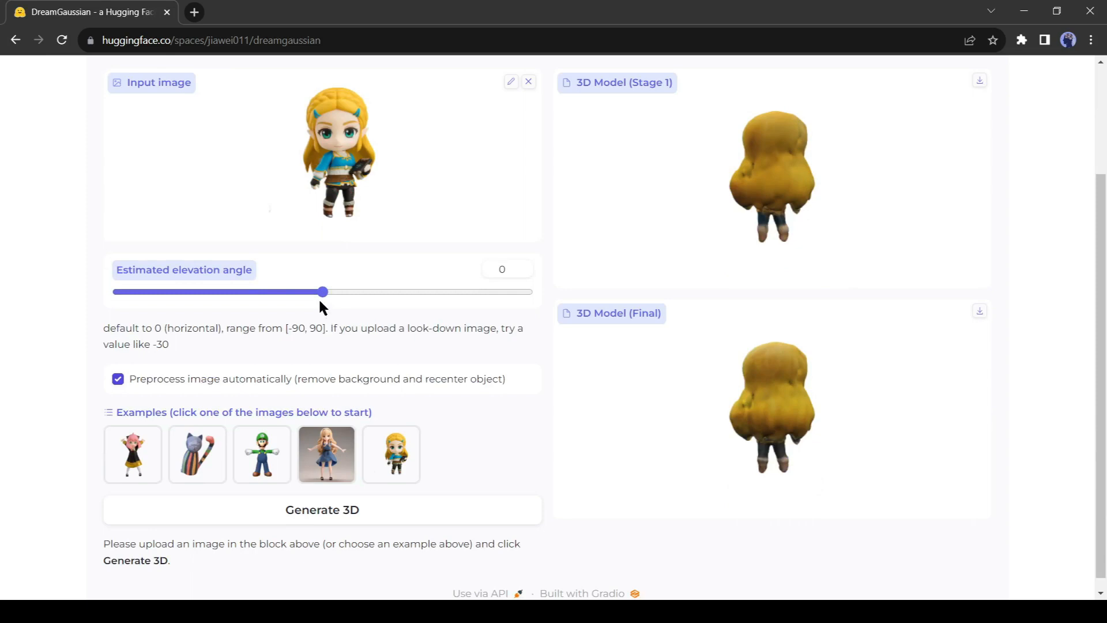
drag(322, 291, 376, 291)
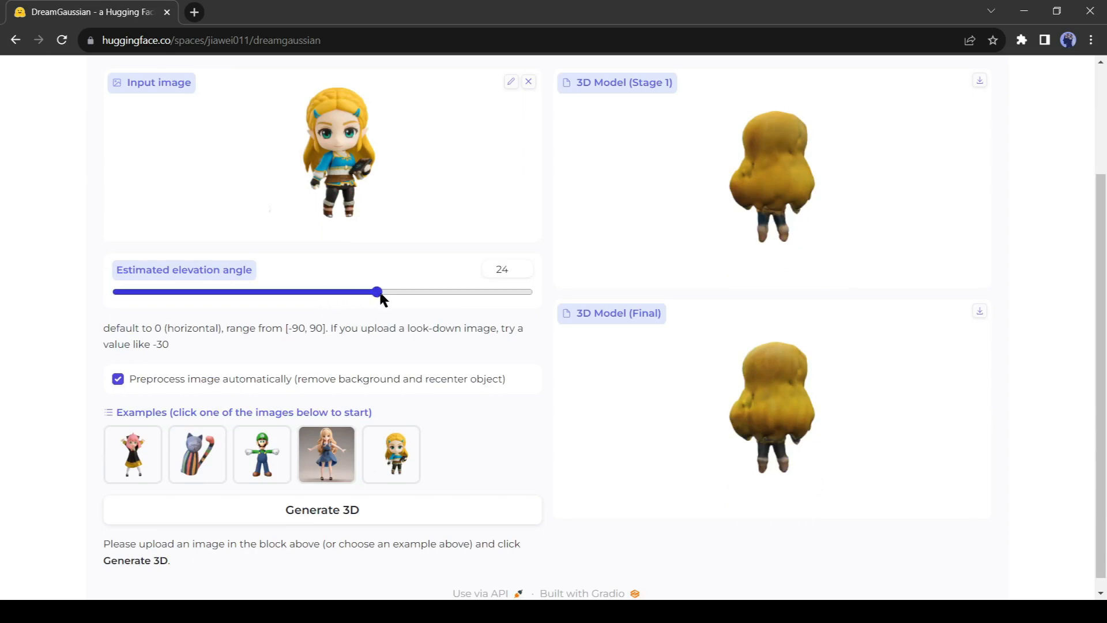
click(322, 508)
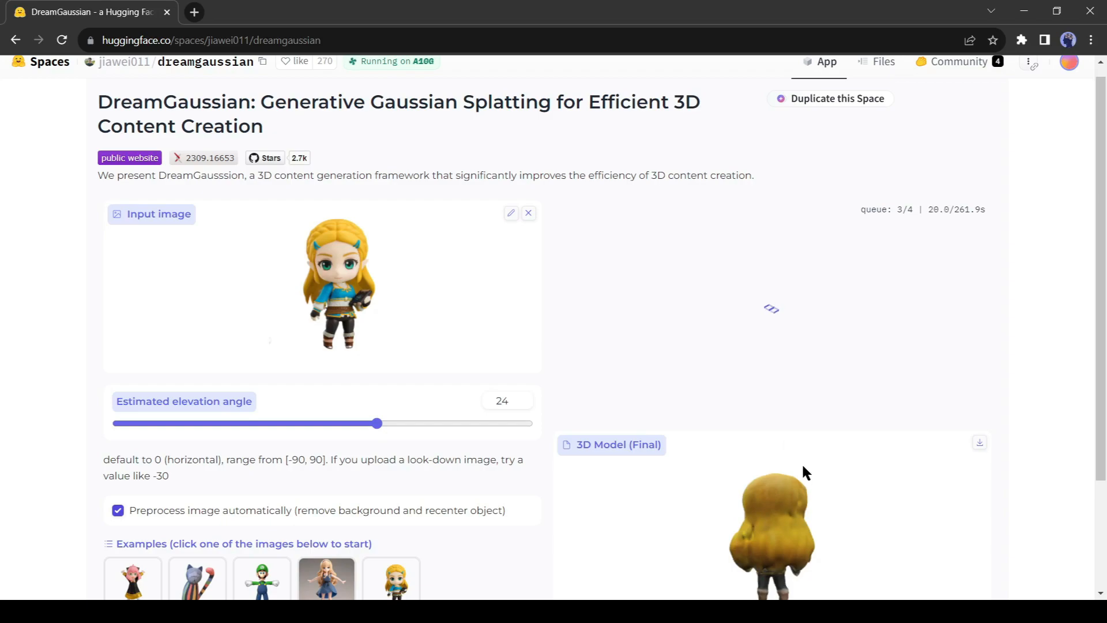
scroll(down, 3)
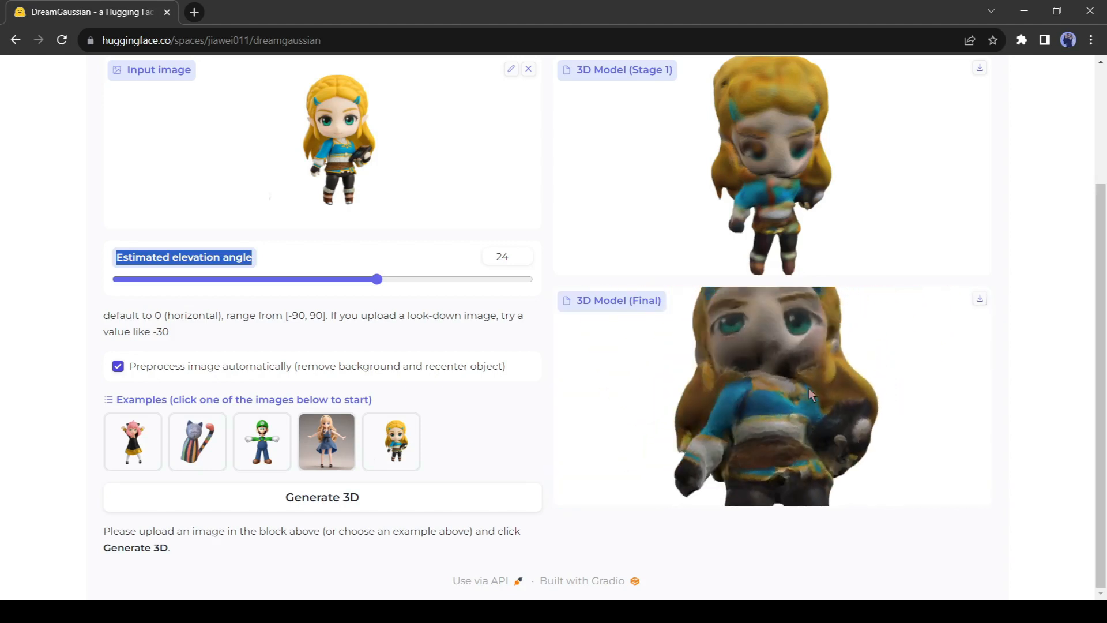
Clear the Zelda figurine from the input image area to make room for the puppy.
scroll(up, 3)
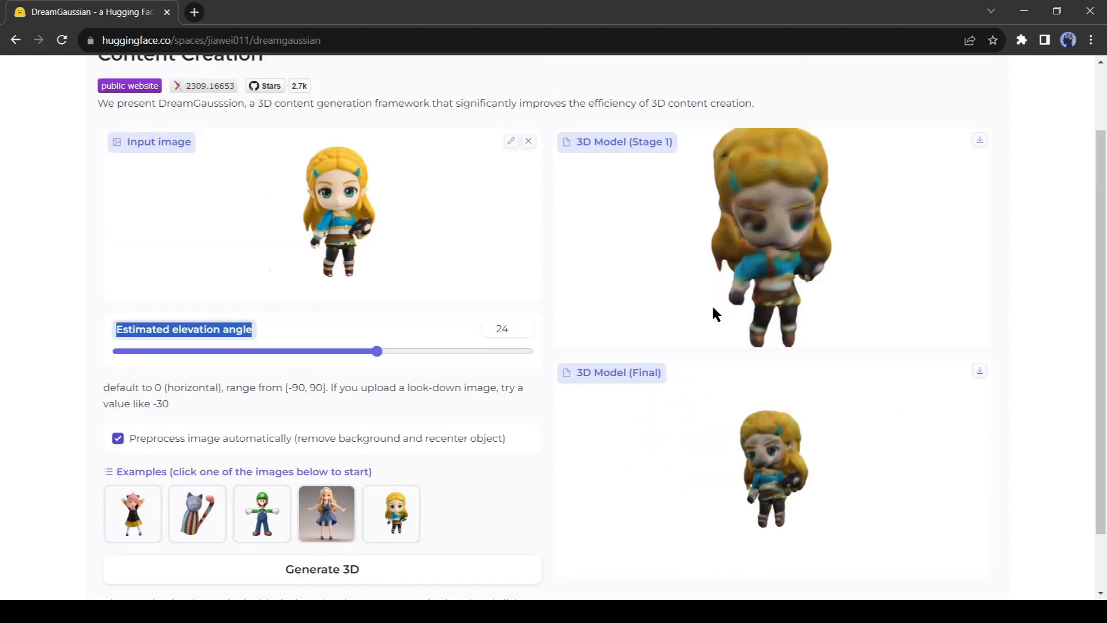
click(527, 141)
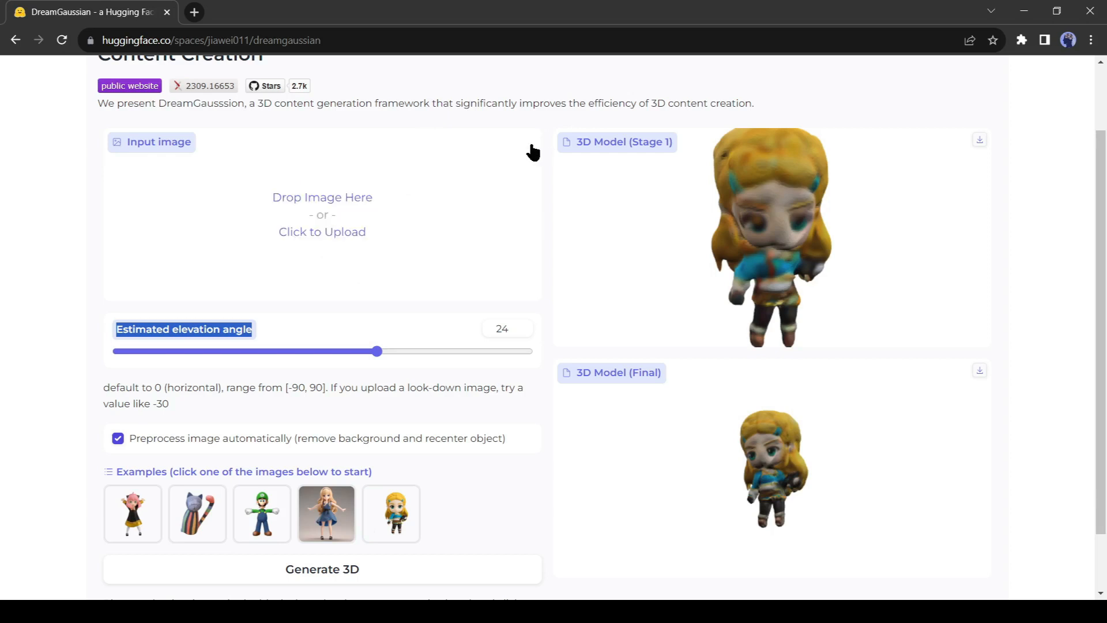
mouse_move(464, 219)
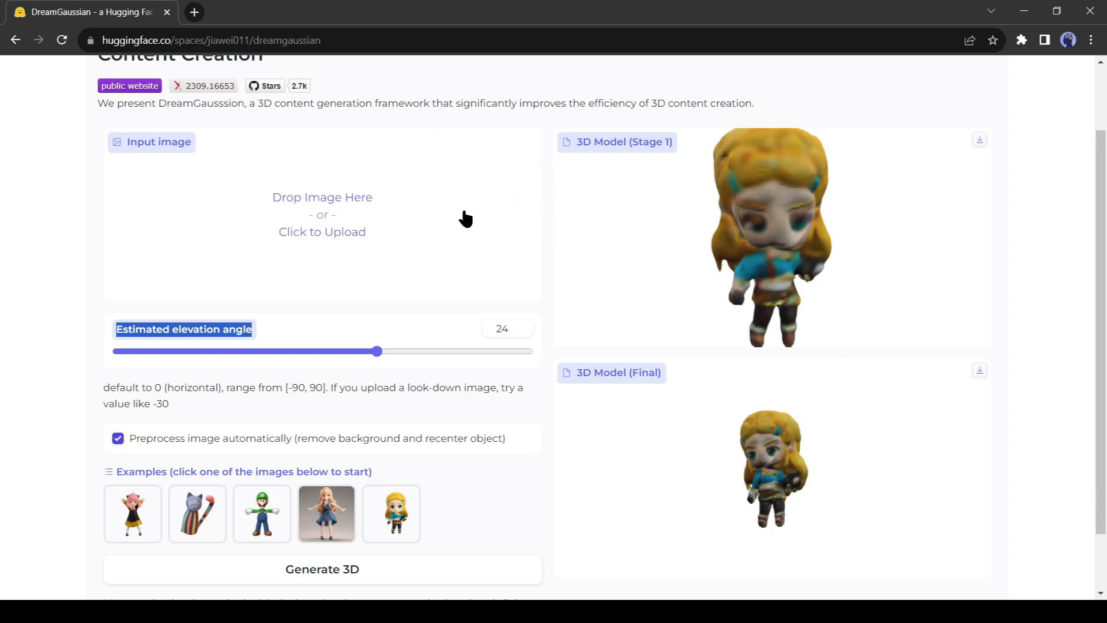
mouse_move(406, 263)
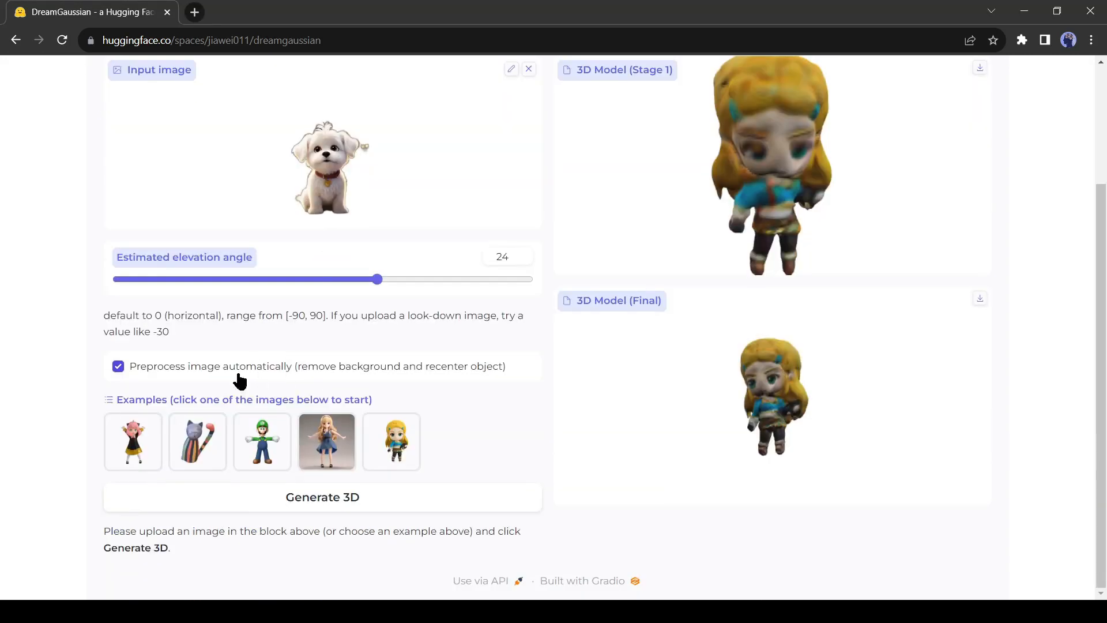
Set the elevation angle to 20 and view the generated white puppy models.
drag(378, 279, 356, 279)
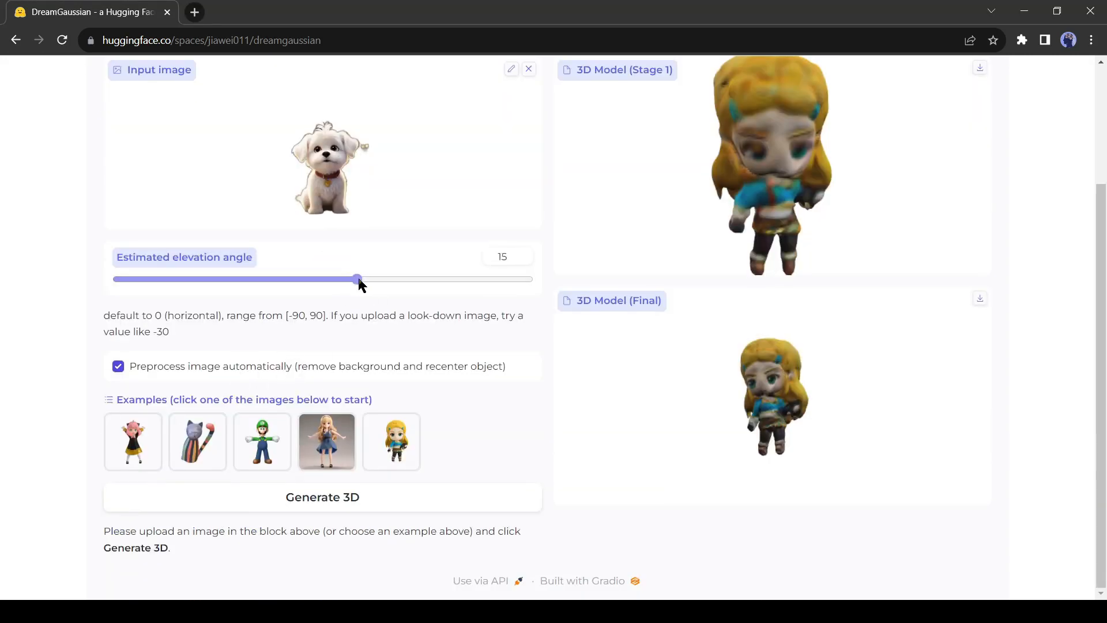
drag(356, 279, 366, 279)
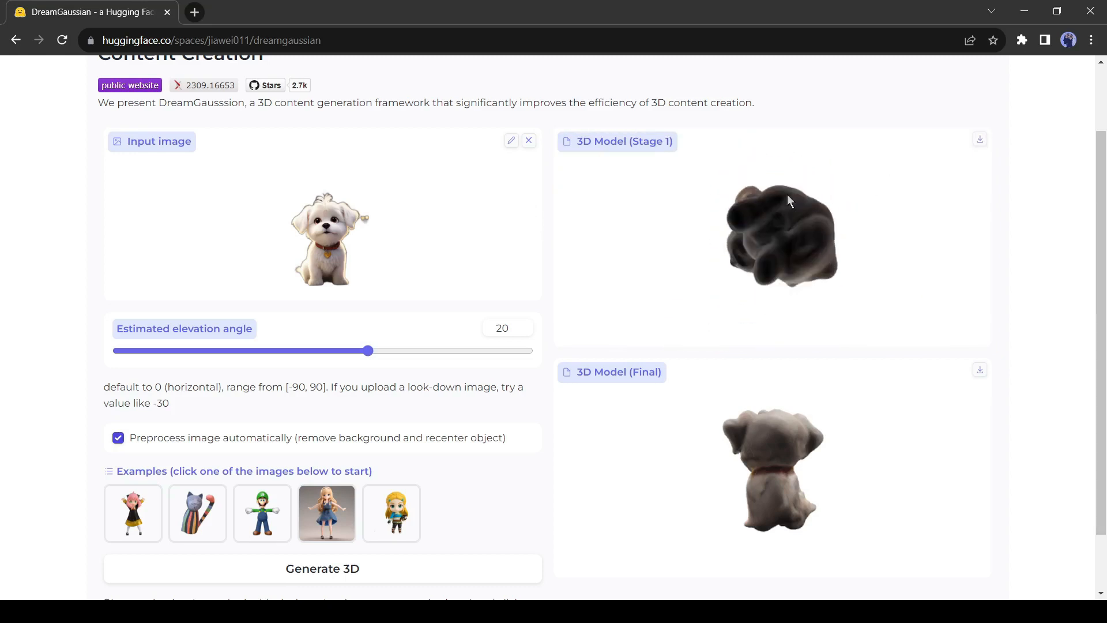
scroll(down, 3)
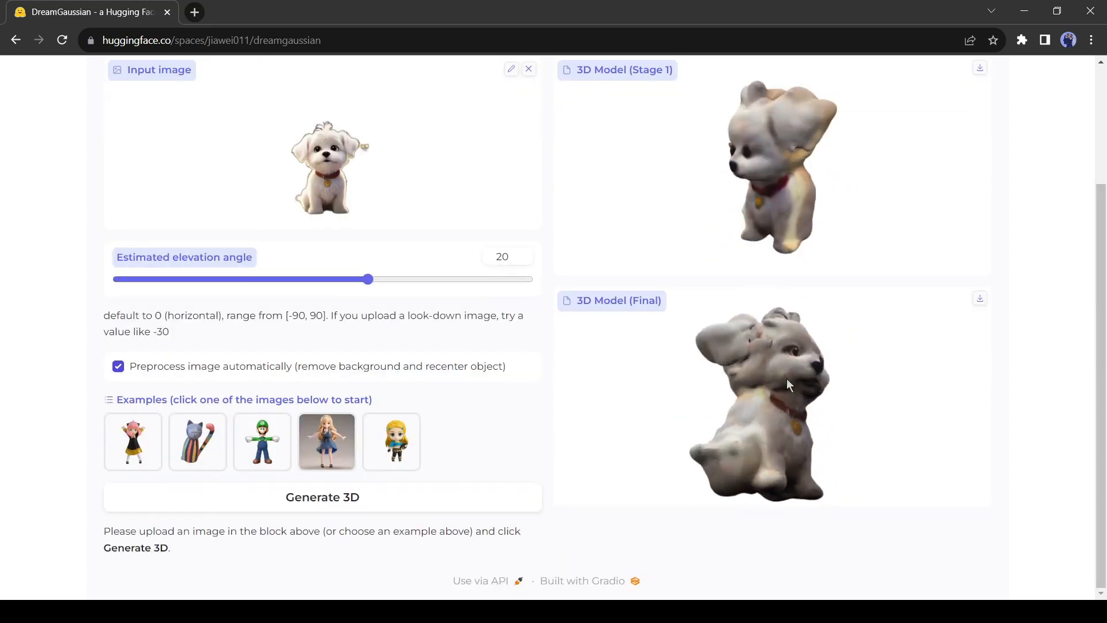